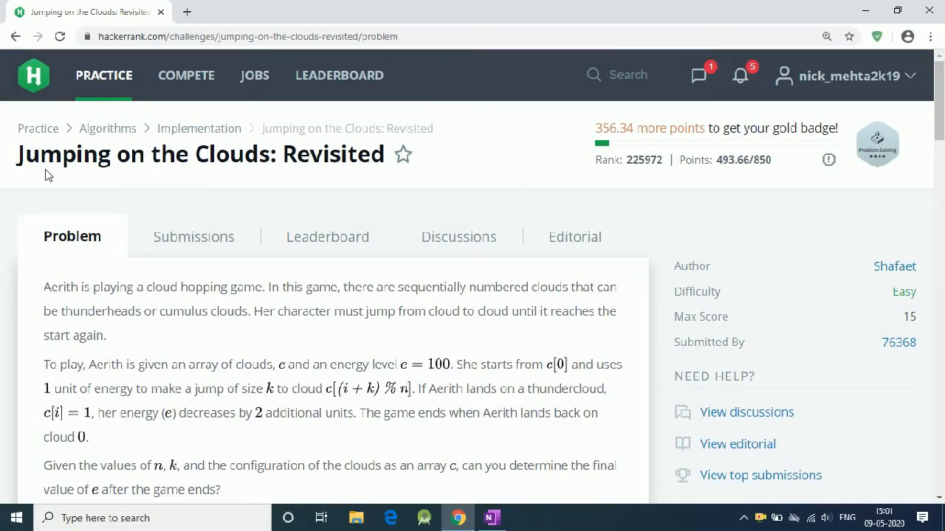
{"action": "mouse_move", "coordinate": [225, 336]}
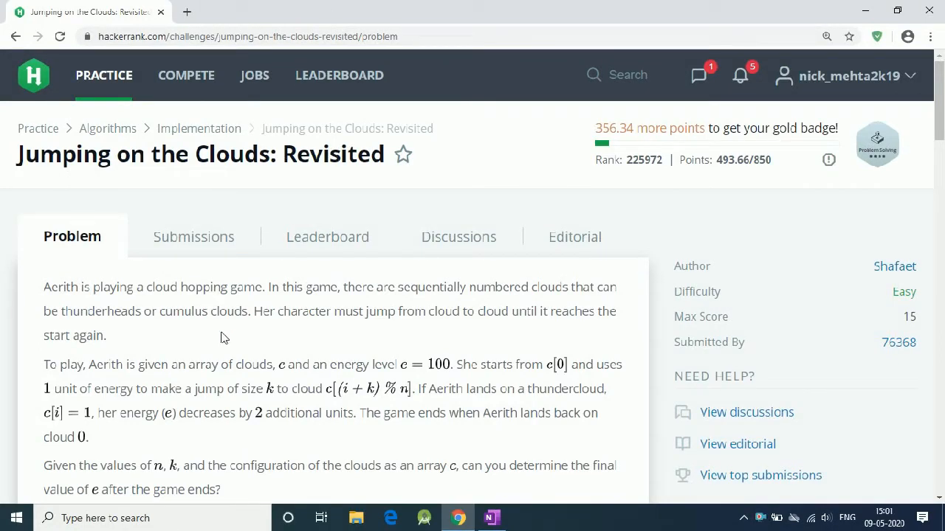
Scroll the problem page down to the Sample Input, Sample Output and Explanation sections
{"action": "scroll", "scroll_direction": "down", "scroll_amount": 3}
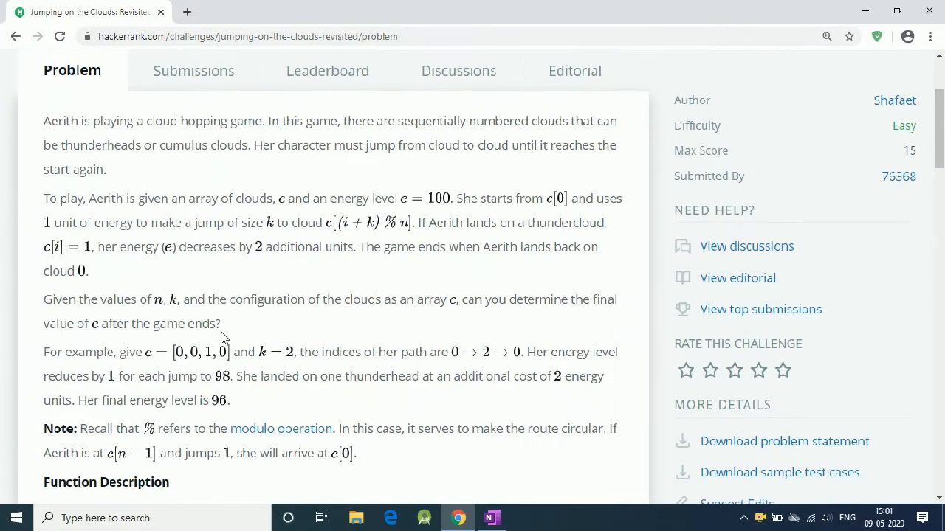
{"action": "mouse_move", "coordinate": [496, 216]}
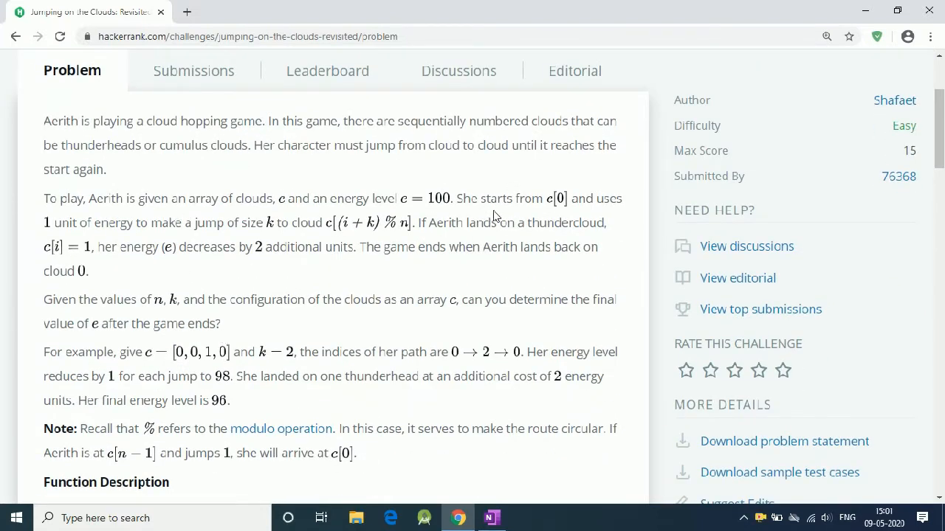
{"action": "scroll", "scroll_direction": "down", "scroll_amount": 3}
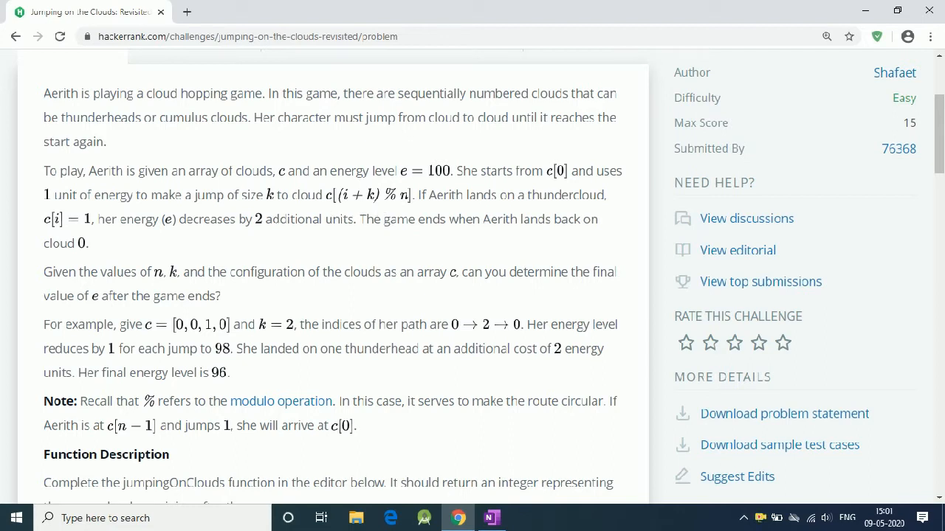
{"action": "scroll", "scroll_direction": "down", "scroll_amount": 3}
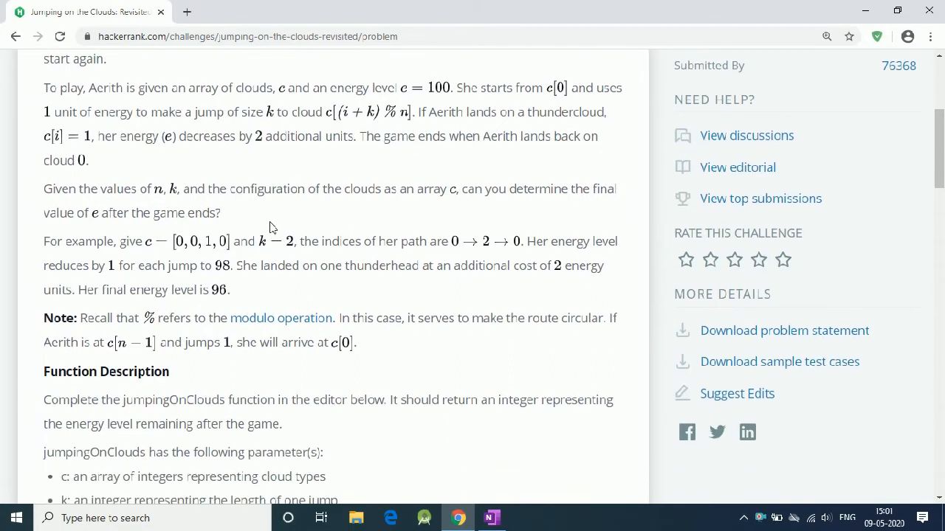
{"action": "scroll", "scroll_direction": "down", "scroll_amount": 3}
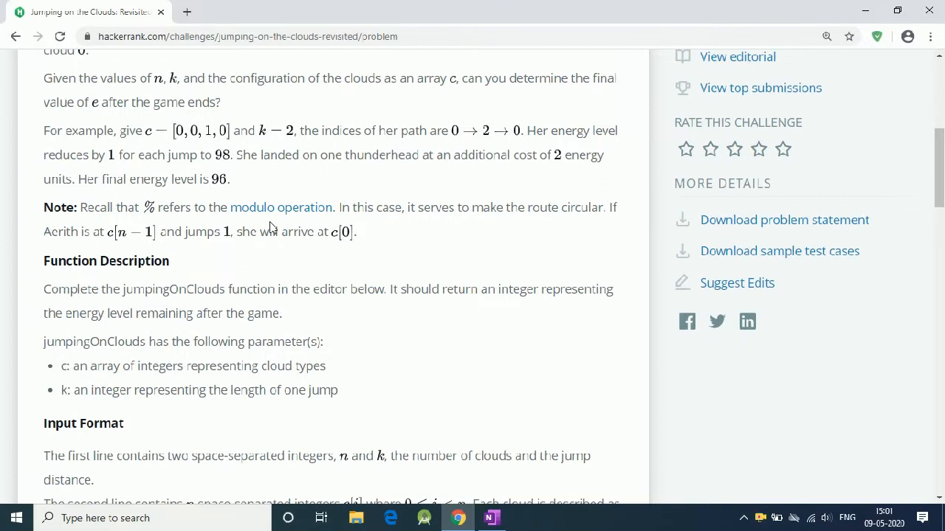
{"action": "scroll", "scroll_direction": "down", "scroll_amount": 3}
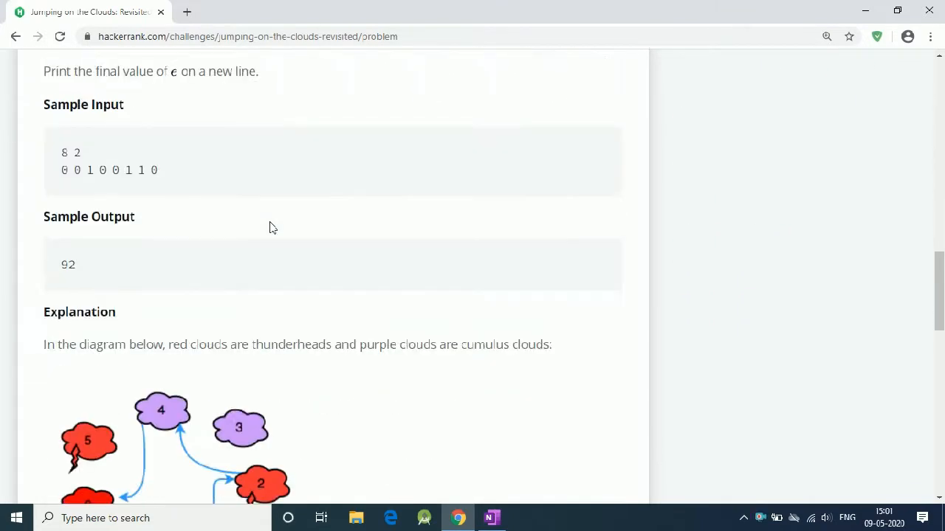
{"action": "scroll", "scroll_direction": "down", "scroll_amount": 3}
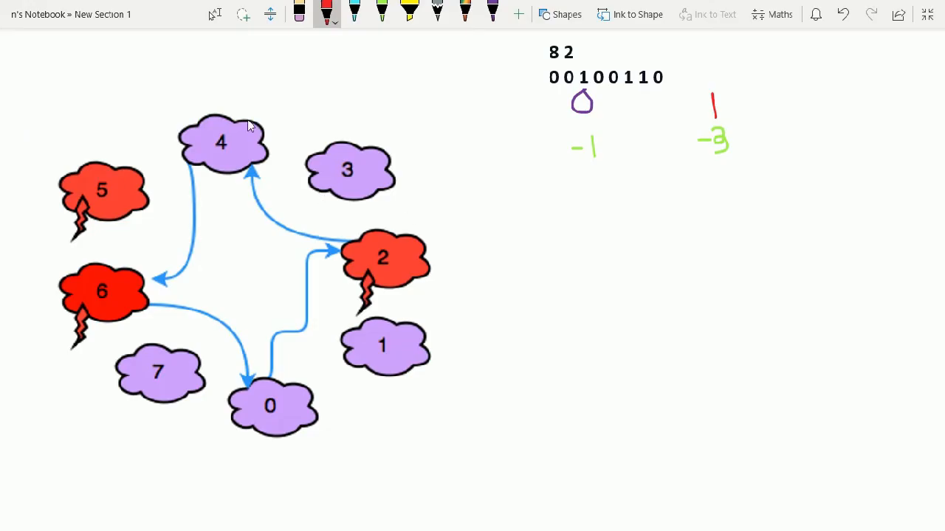
Underline the sample values 8 2 and the cloud array in red ink
{"action": "left_click_drag", "start_coordinate": [549, 66], "coordinate": [564, 66]}
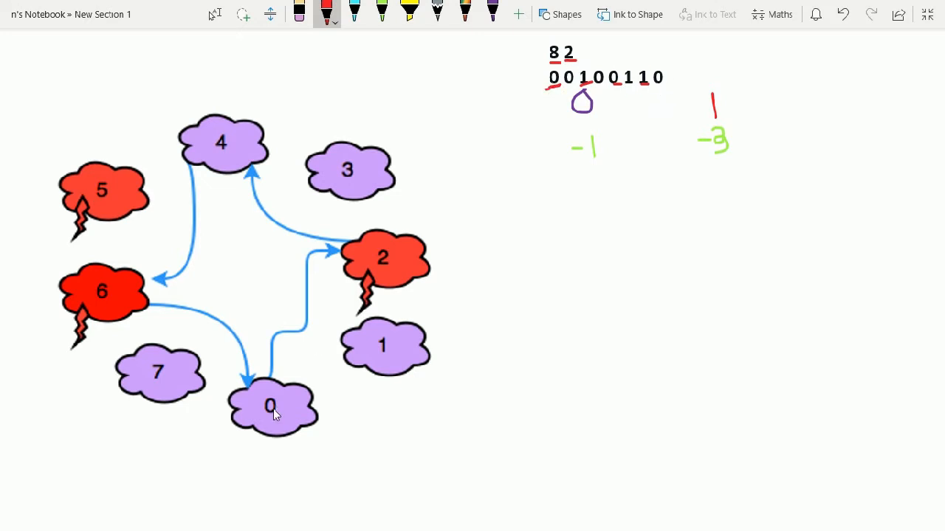
{"action": "mouse_move", "coordinate": [272, 469]}
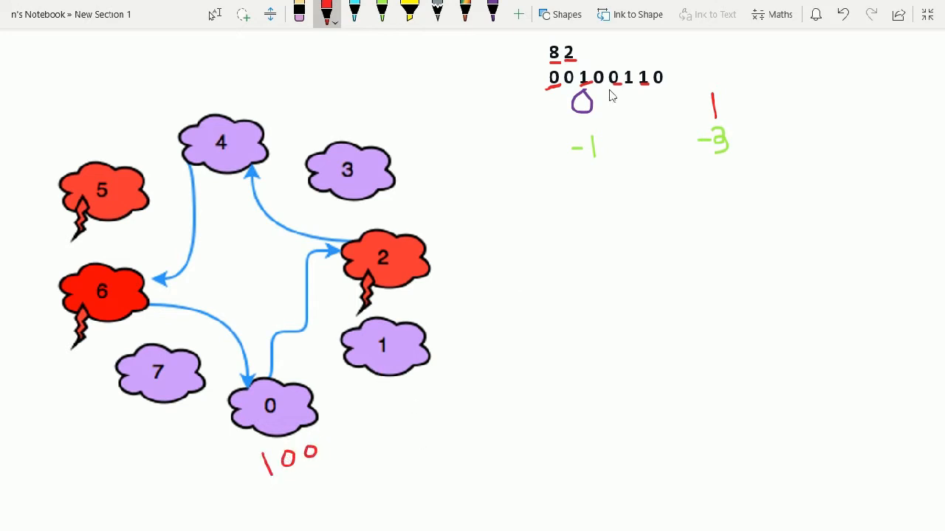
{"action": "mouse_move", "coordinate": [472, 323]}
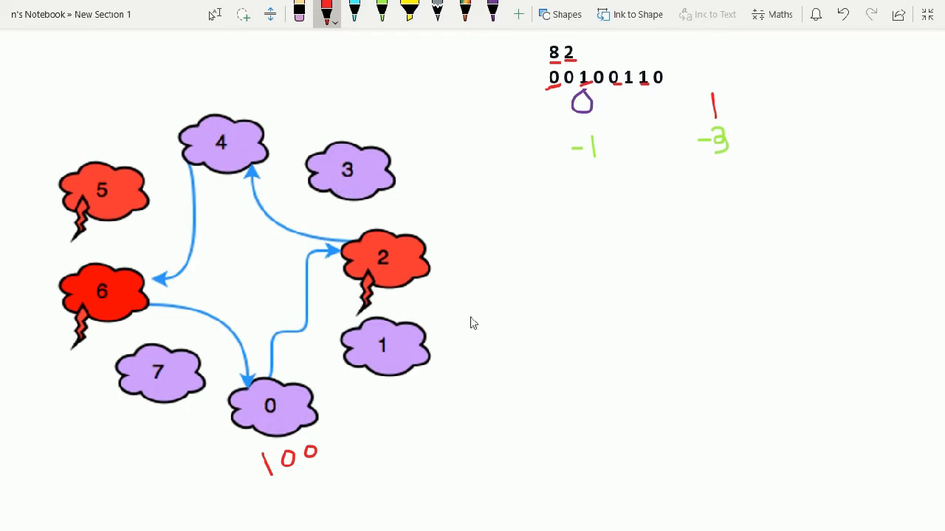
Circle the -1 and -3 costs and write energies 97, 96, 93 at clouds 2, 4, 6 and 92 at cloud 0
{"action": "left_click_drag", "start_coordinate": [561, 144], "coordinate": [606, 169]}
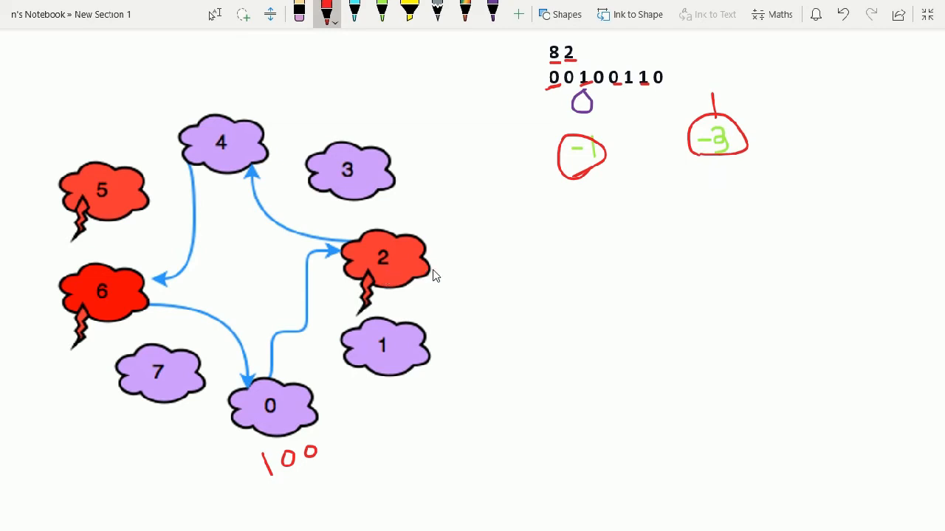
{"action": "left_click_drag", "start_coordinate": [443, 266], "coordinate": [440, 295]}
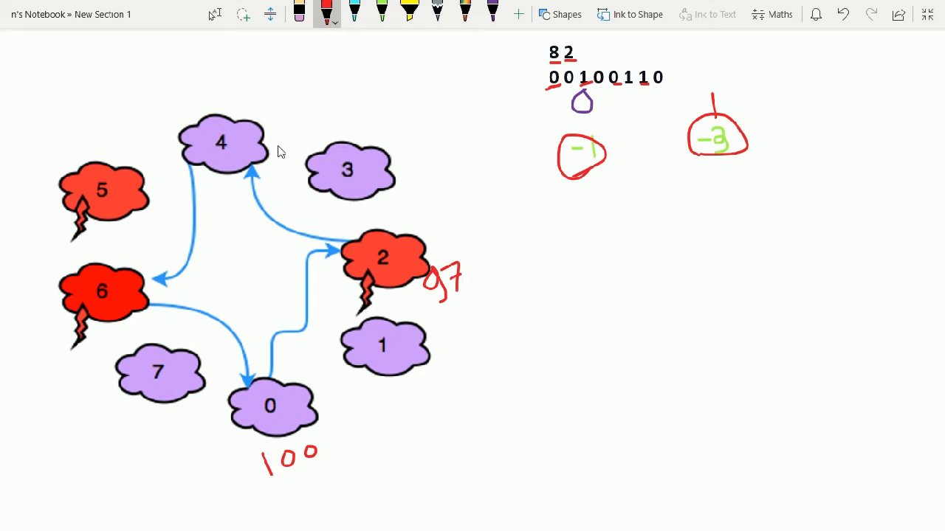
{"action": "left_click_drag", "start_coordinate": [233, 88], "coordinate": [250, 101]}
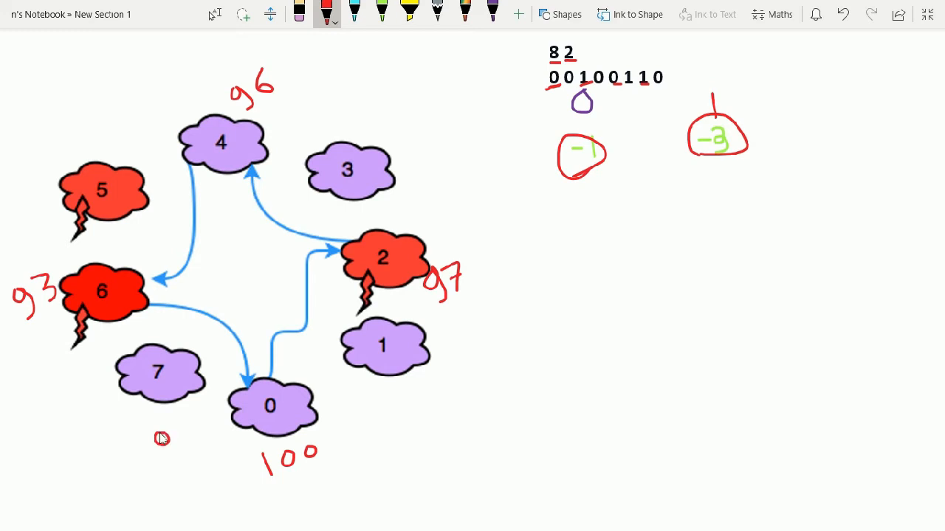
{"action": "mouse_move", "coordinate": [154, 434]}
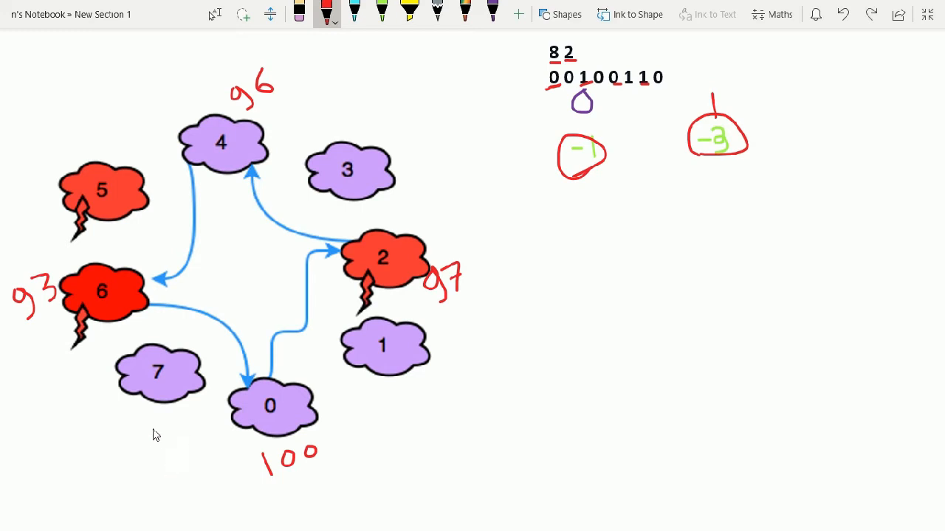
{"action": "left_click_drag", "start_coordinate": [151, 435], "coordinate": [189, 446]}
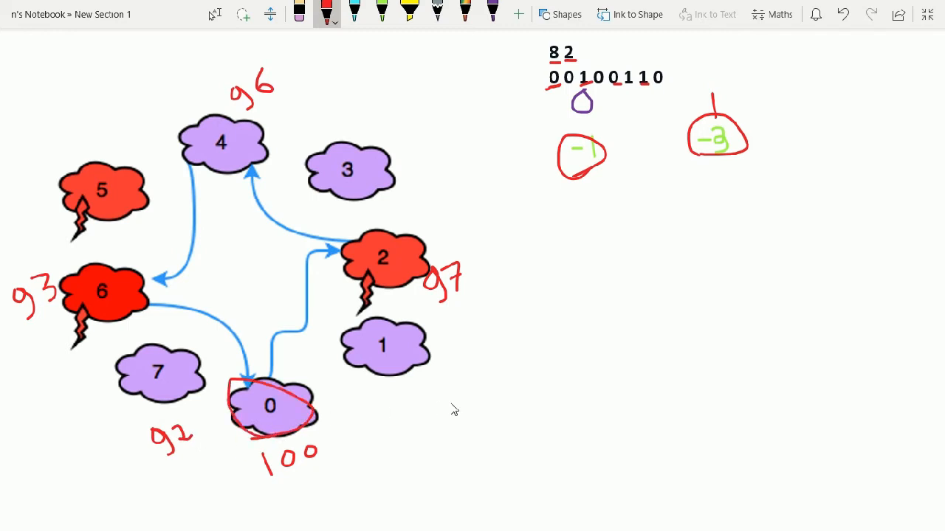
{"action": "mouse_move", "coordinate": [269, 408]}
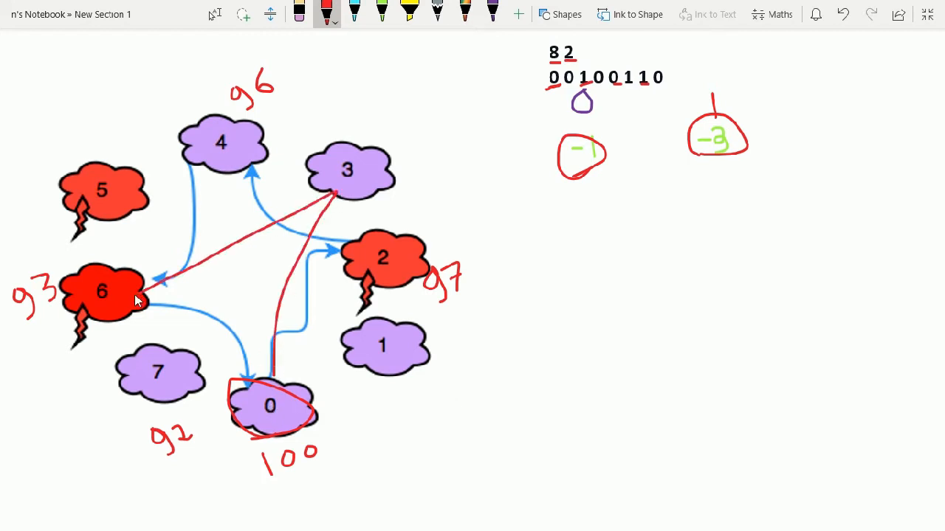
Draw red jump lines from cloud 0 to cloud 3 and on to cloud 6
{"action": "left_click_drag", "start_coordinate": [136, 298], "coordinate": [351, 328]}
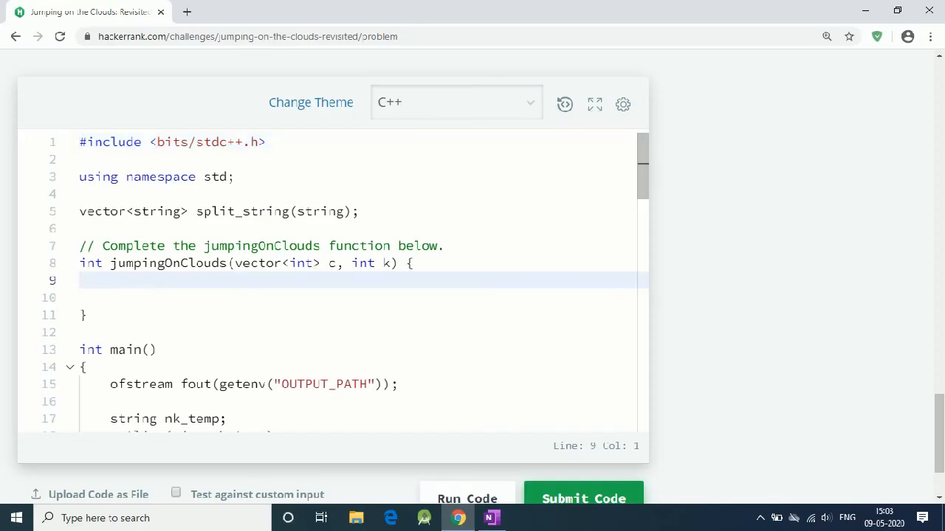
Declare power 100, i 0 and flag f1, and start a while(f1) loop advancing i by k
{"action": "type", "text": "int power=1"}
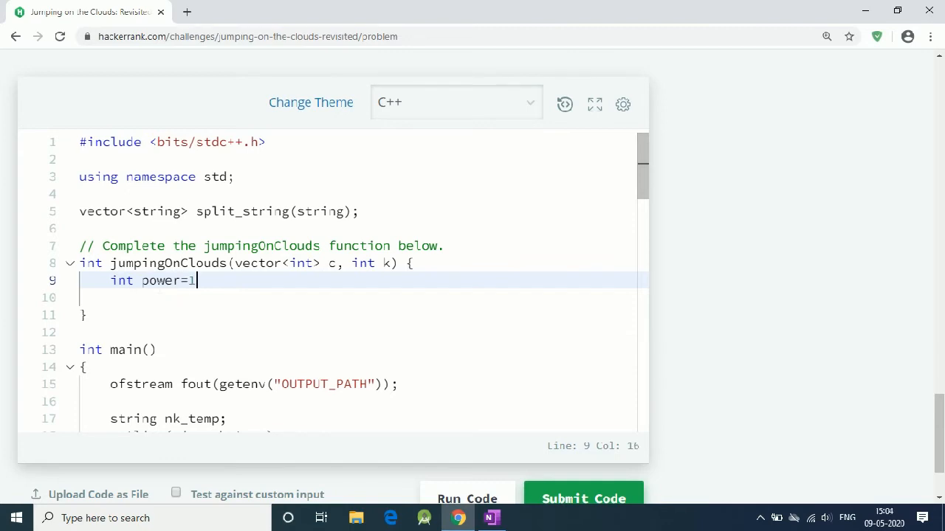
{"action": "type", "text": "00;"}
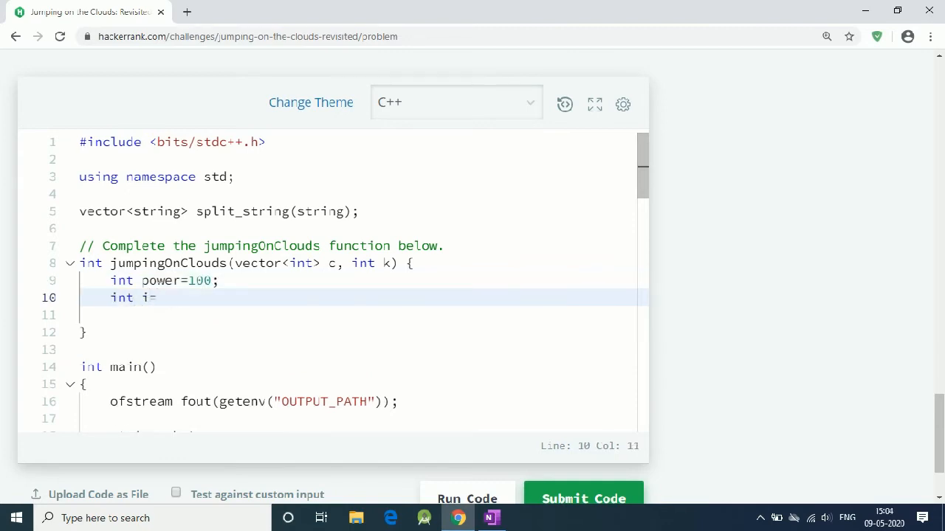
{"action": "type", "text": "0;"}
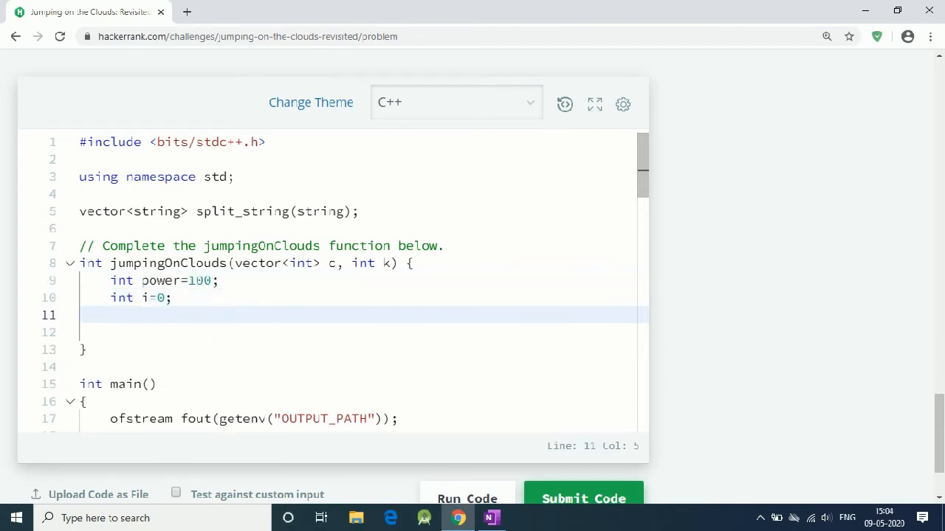
{"action": "type", "text": "while("}
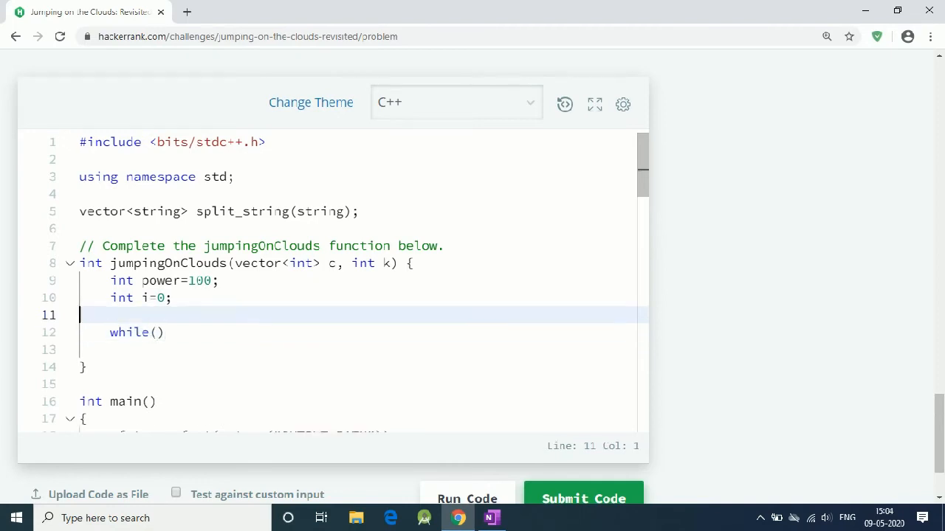
{"action": "type", "text": "bool f1"}
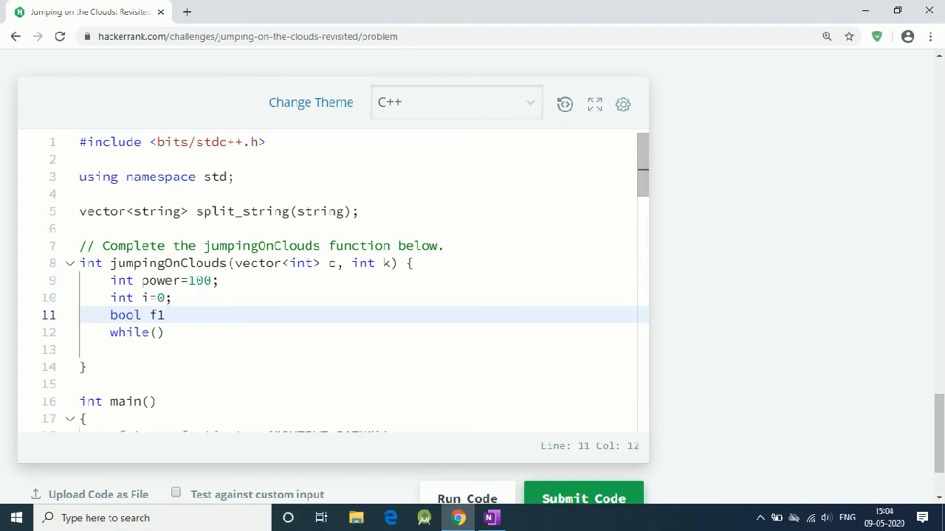
{"action": "type", "text": "=true;"}
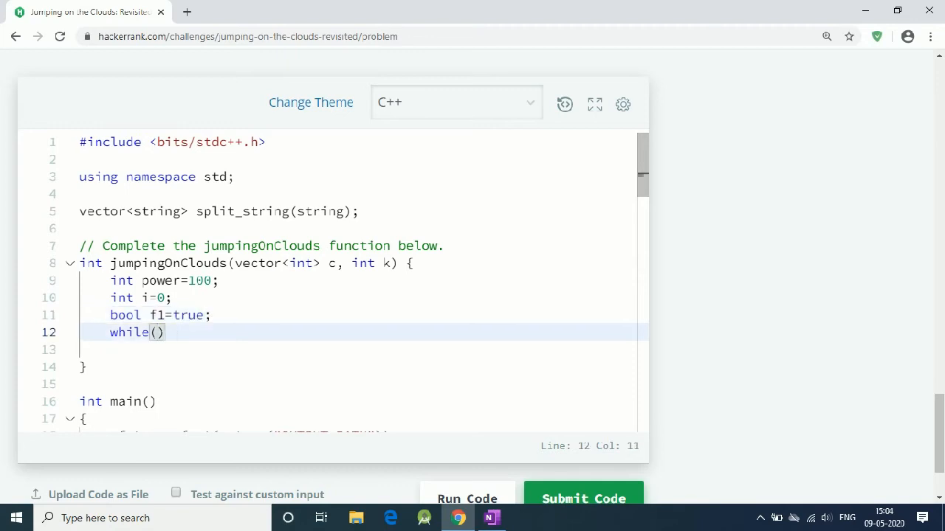
{"action": "type", "text": "f1){"}
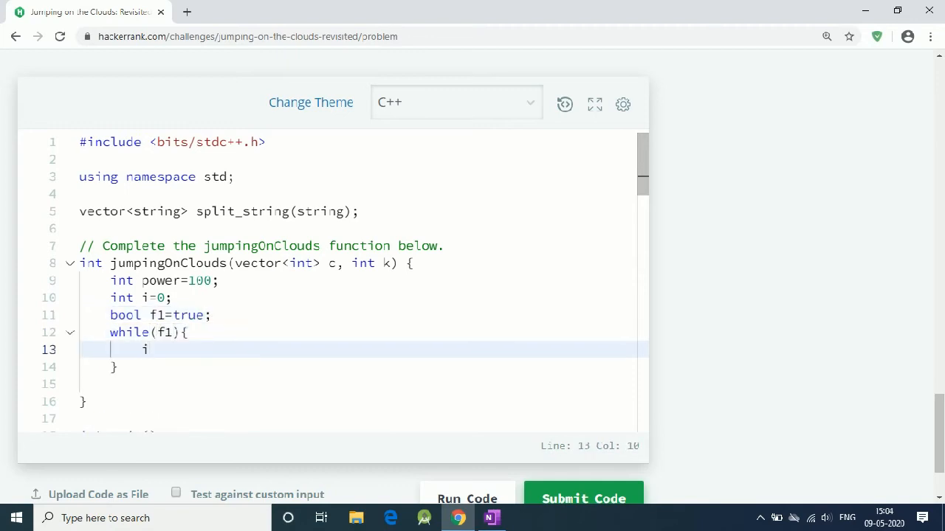
{"action": "type", "text": "=i+k;"}
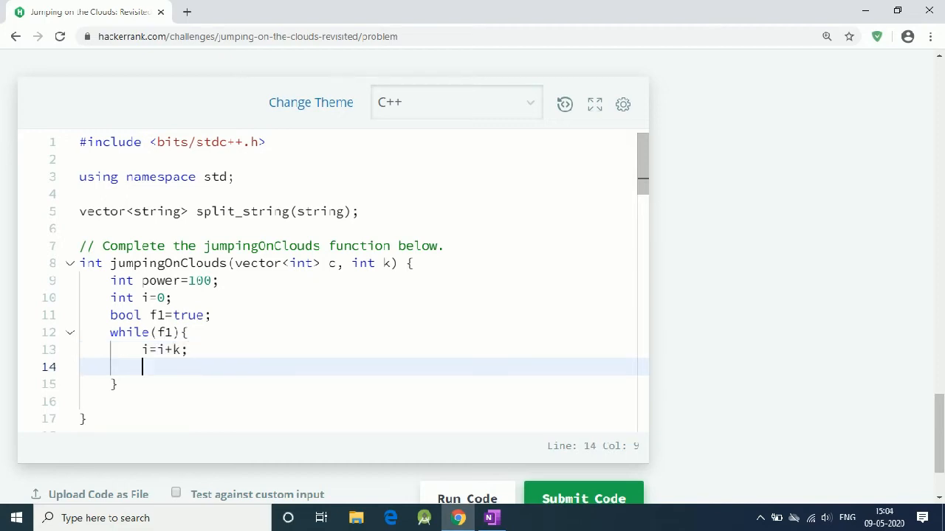
Within if(i<l), deduct 1 power for cloud 0 else 3, and begin the else block
{"action": "type", "text": "if(i<)"}
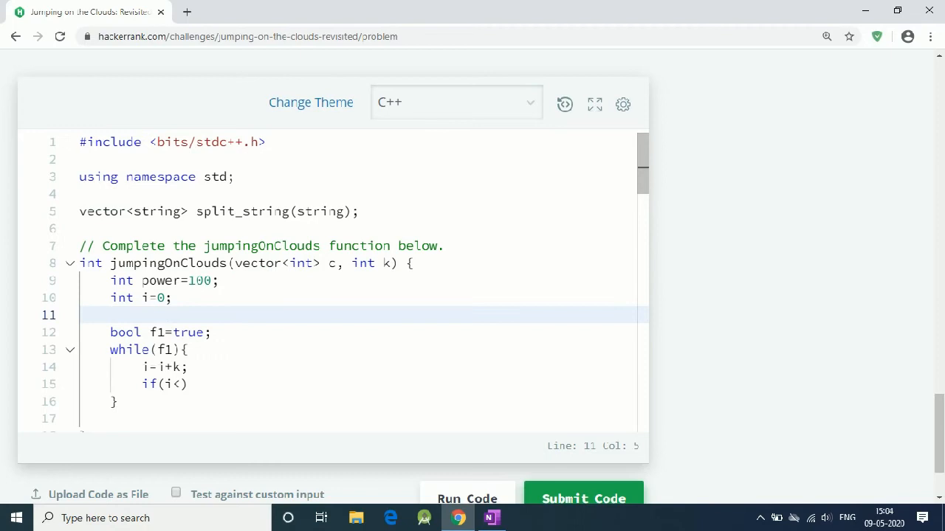
{"action": "type", "text": "int l=c.size();"}
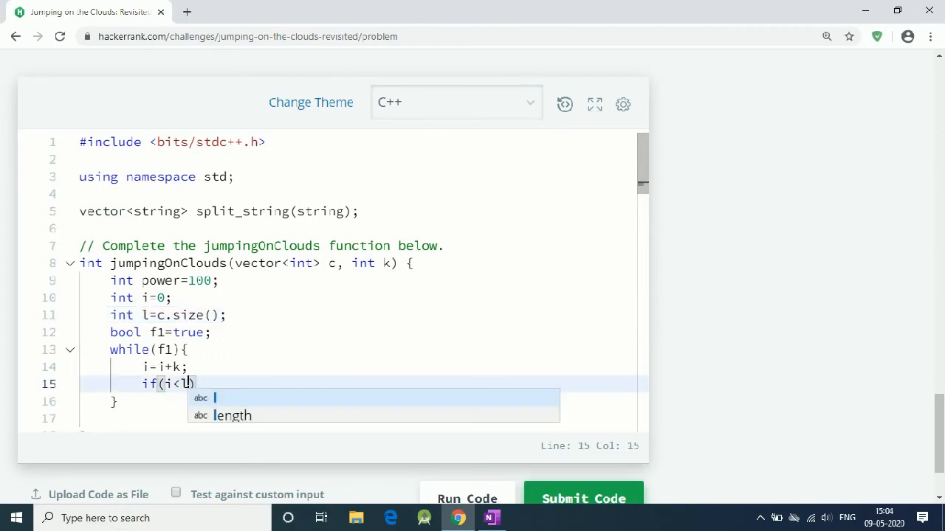
{"action": "type", "text": "){"}
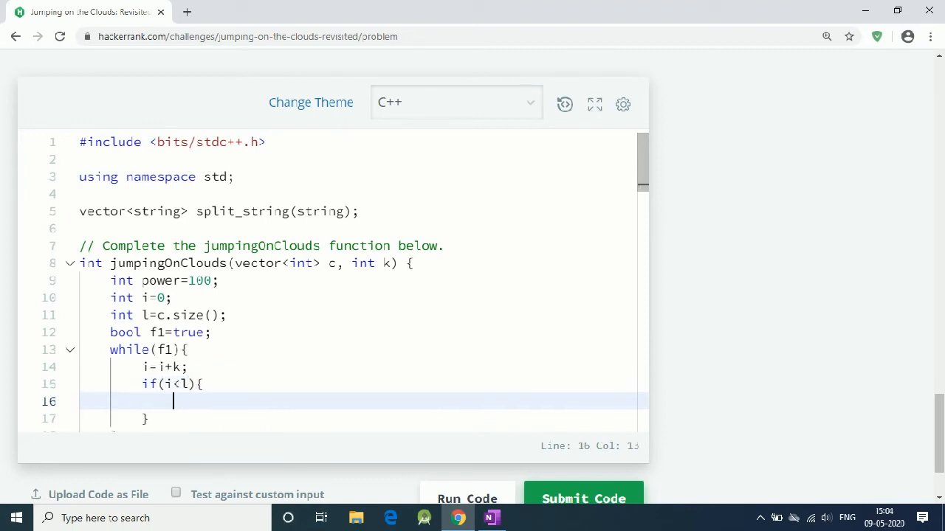
{"action": "type", "text": "if()"}
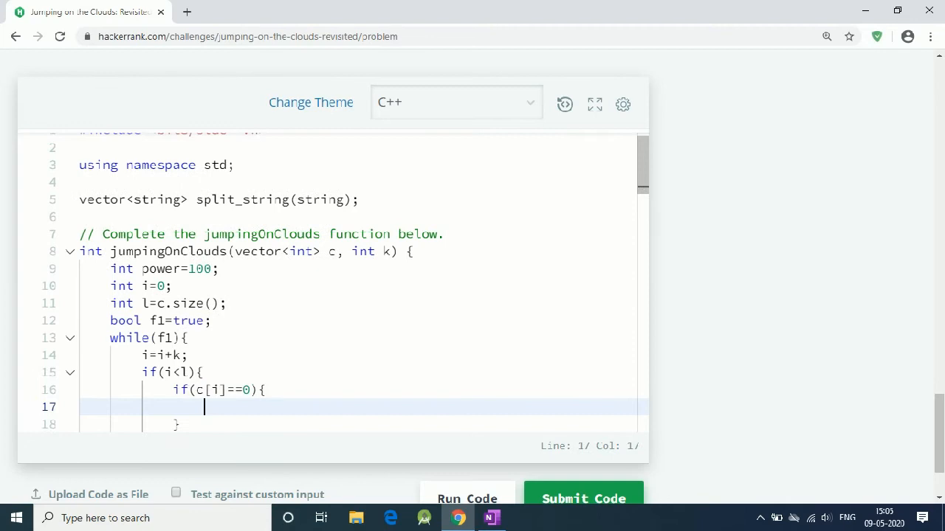
{"action": "type", "text": "power--;"}
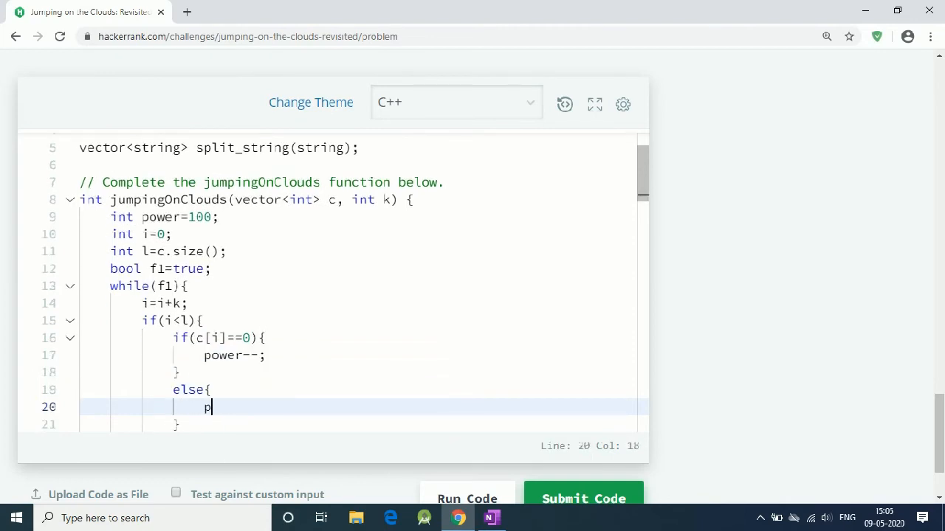
{"action": "type", "text": "ower=power-3;"}
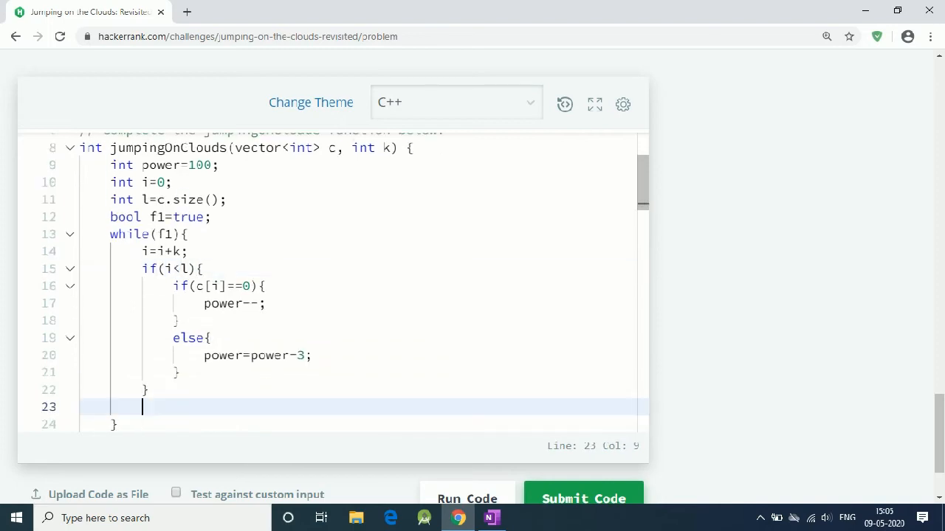
{"action": "type", "text": "else{"}
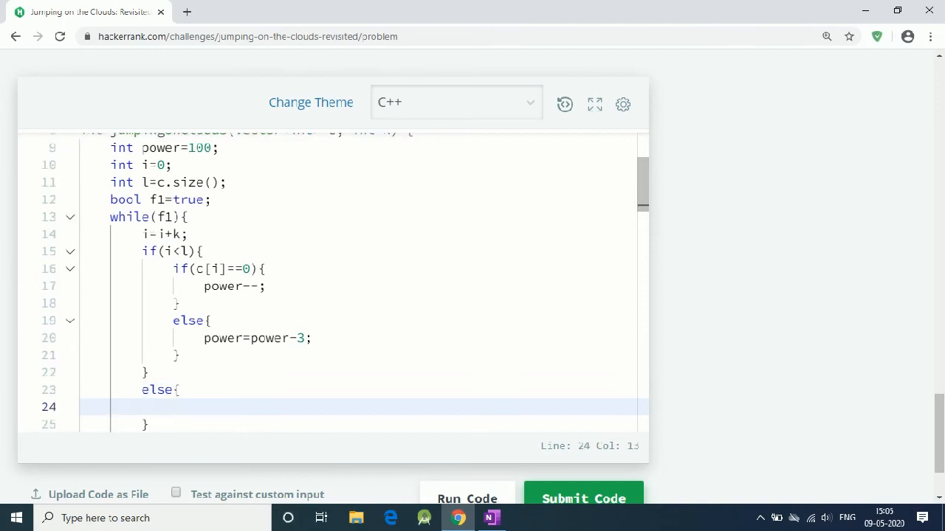
Wrap i with i=i%l and comment it as 'keep moving in circular path'
{"action": "type", "text": "i=i"}
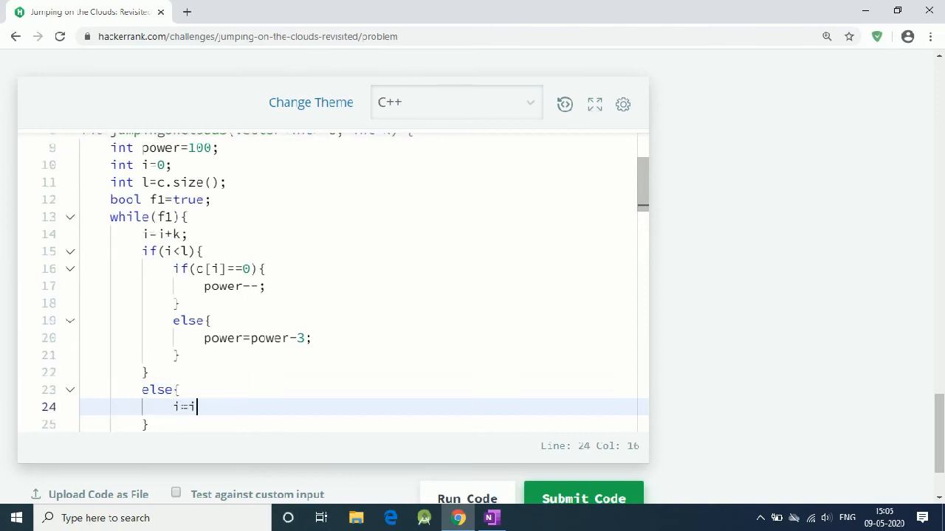
{"action": "type", "text": "%l;"}
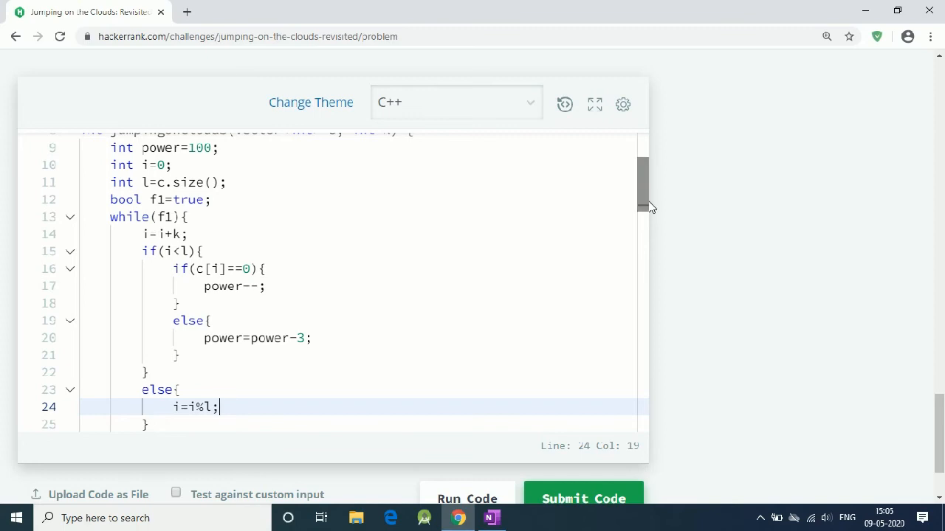
{"action": "type", "text": "//"}
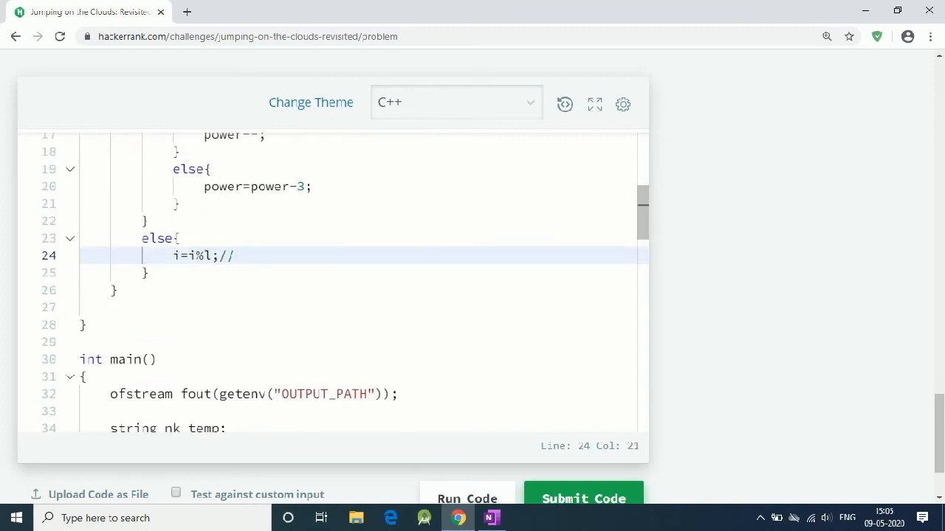
{"action": "type", "text": "keep moving in c"}
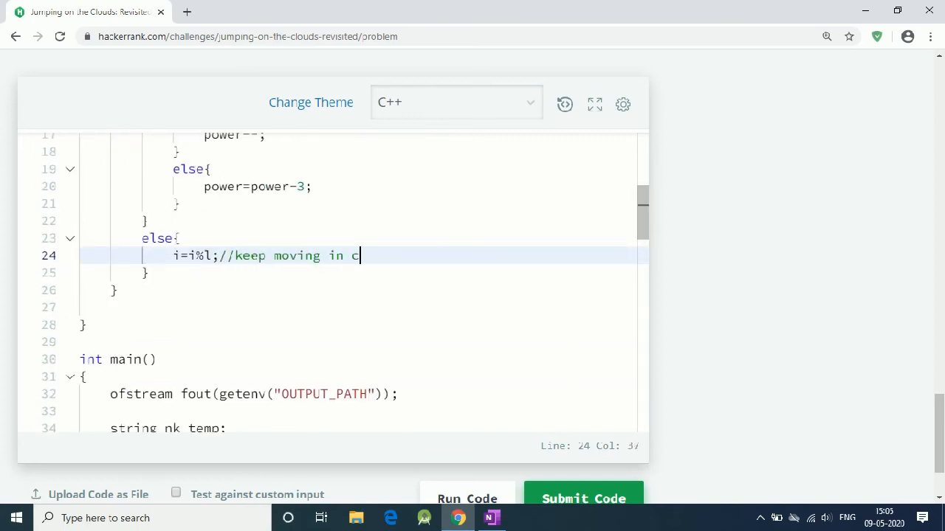
{"action": "type", "text": "ircular path"}
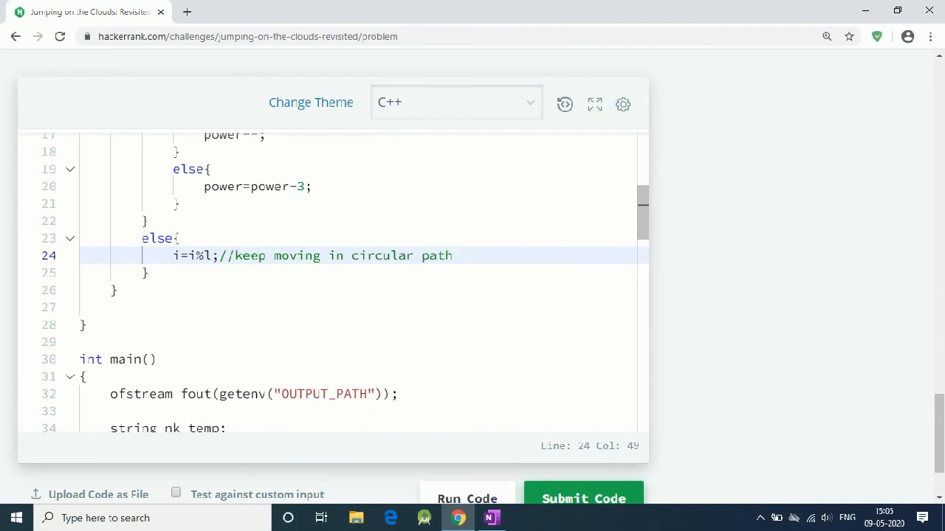
{"action": "key", "text": "Enter"}
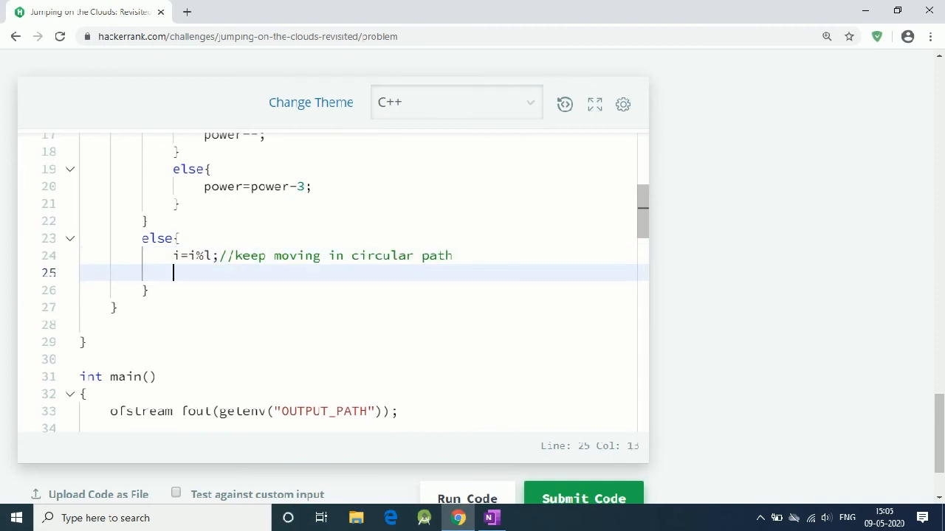
Deduct 1 power when c[i]==0 else 3 in the wrap branch, and start an if on i
{"action": "type", "text": "if(c[i])"}
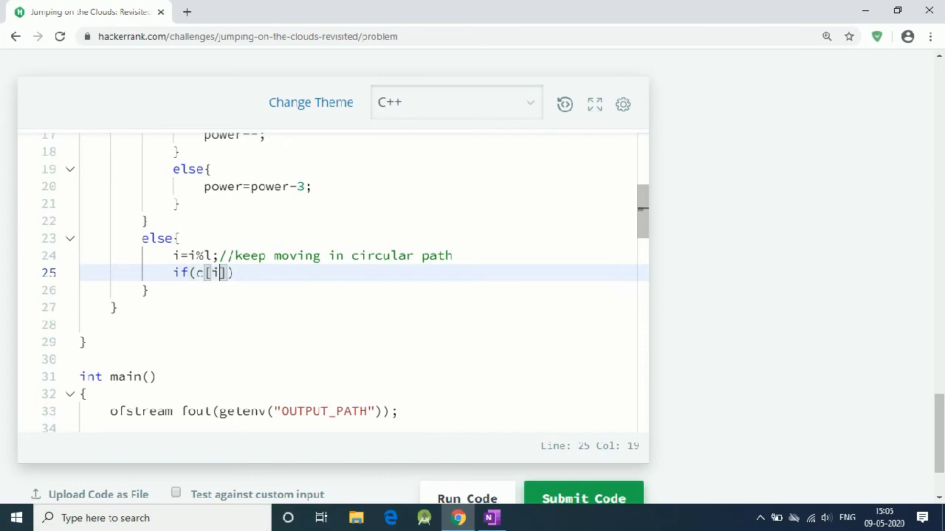
{"action": "type", "text": "==0){"}
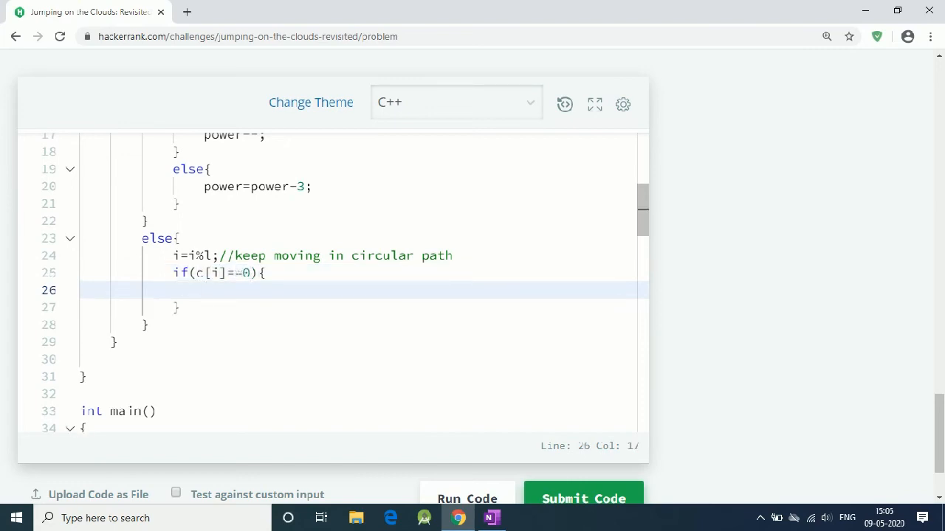
{"action": "type", "text": "power--;"}
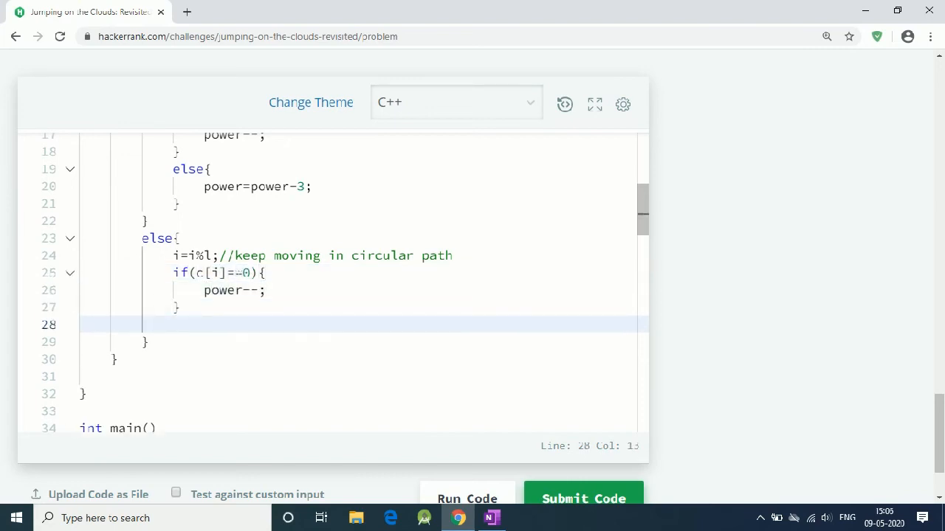
{"action": "type", "text": "else{"}
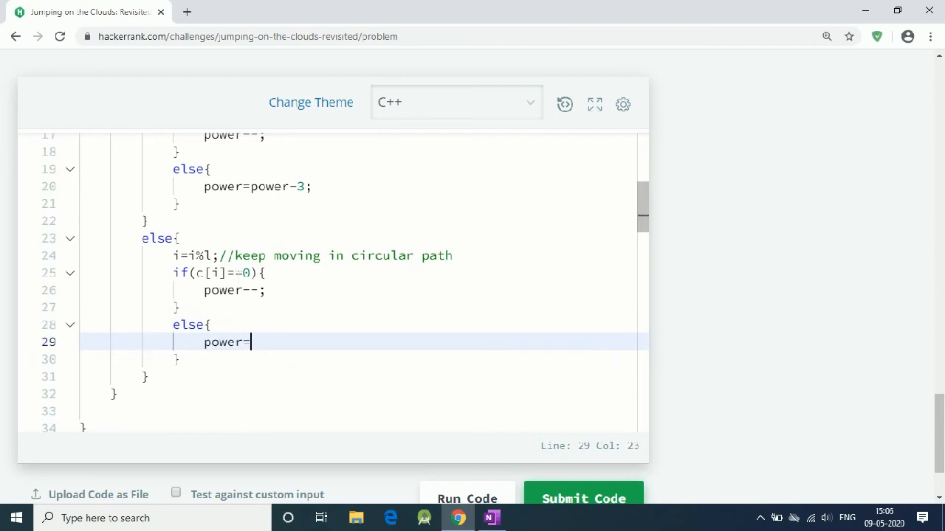
{"action": "type", "text": "power-3"}
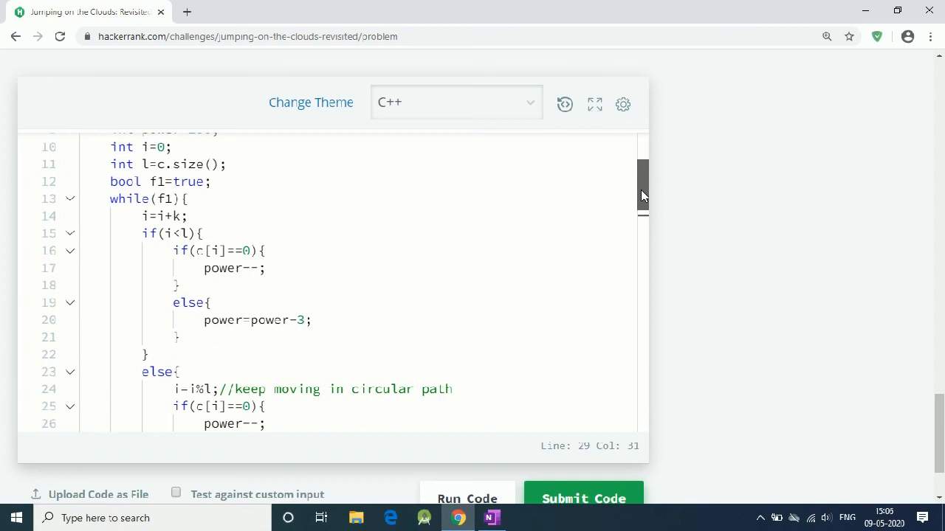
{"action": "scroll", "scroll_direction": "down", "scroll_amount": 3}
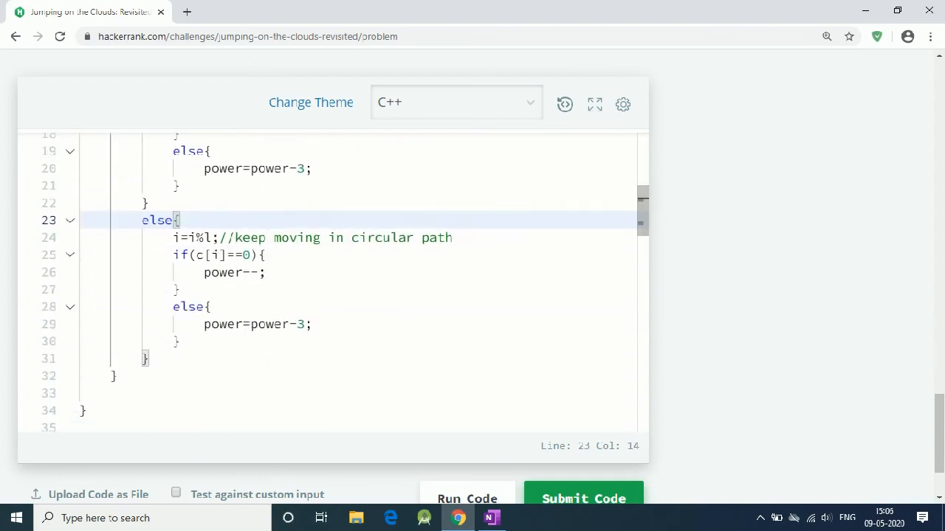
{"action": "type", "text": "if(i="}
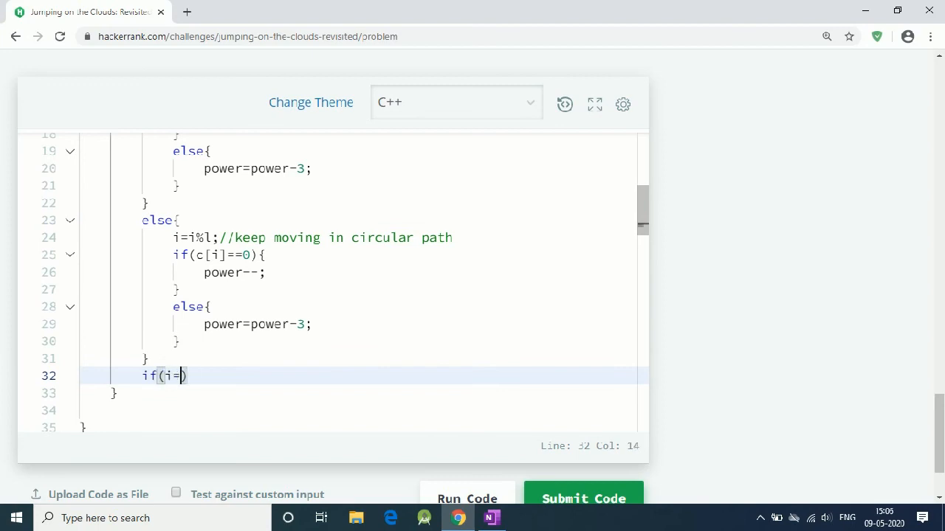
Set f1=false when i==0 to end the loop, then return power
{"action": "type", "text": "=0){"}
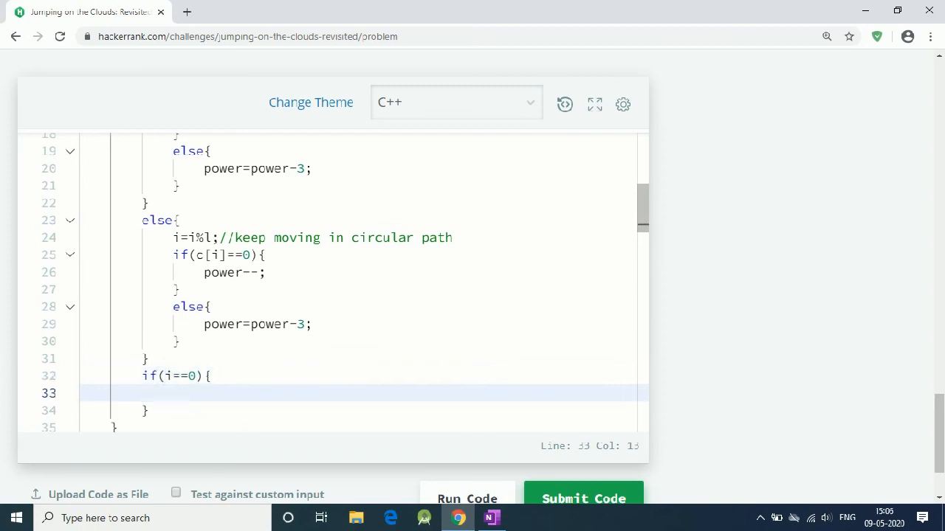
{"action": "type", "text": "f1=false;"}
{"action": "type", "text": "break;"}
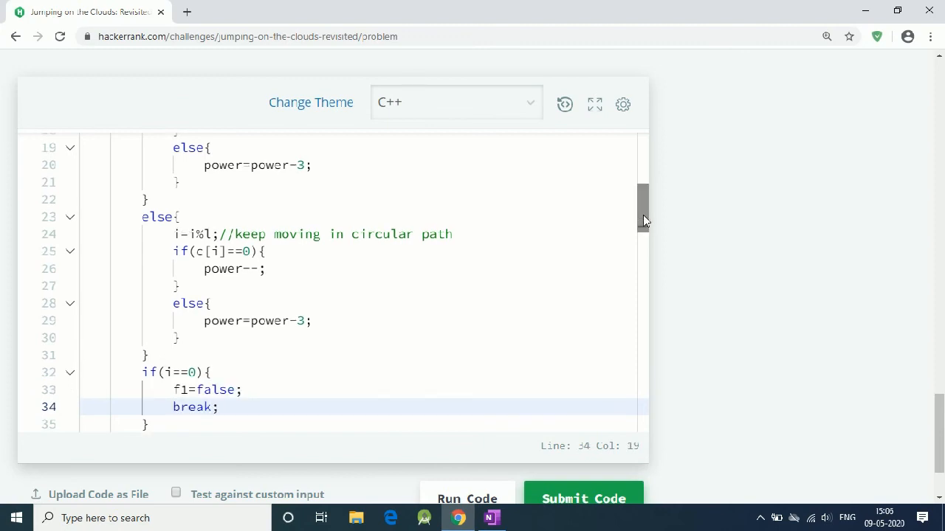
{"action": "type", "text": "return"}
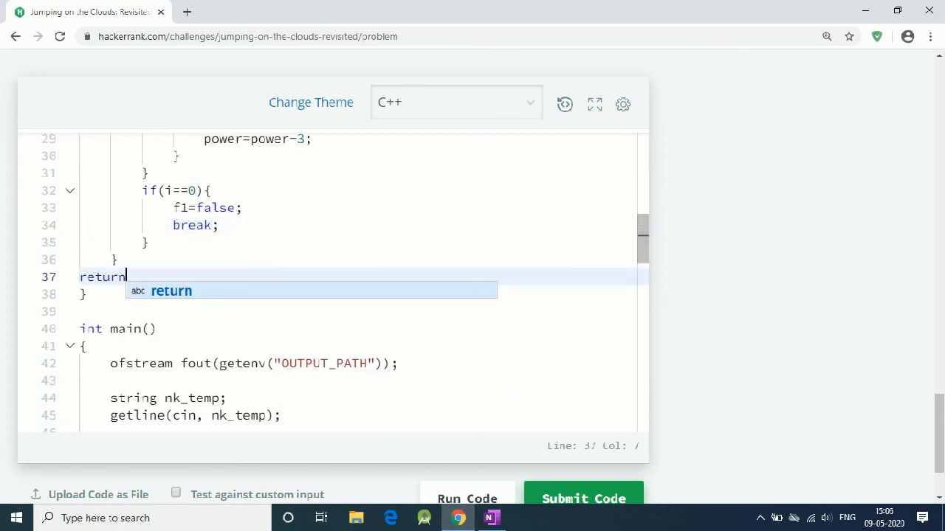
{"action": "type", "text": "power;"}
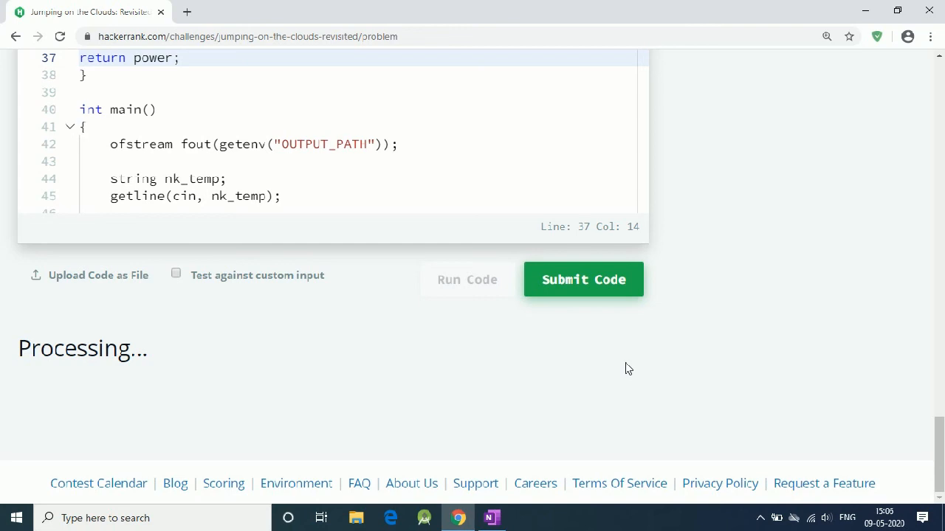
Run the code and check sample test cases 0 and 1 output 92 and 80
{"action": "left_click", "coordinate": [583, 279]}
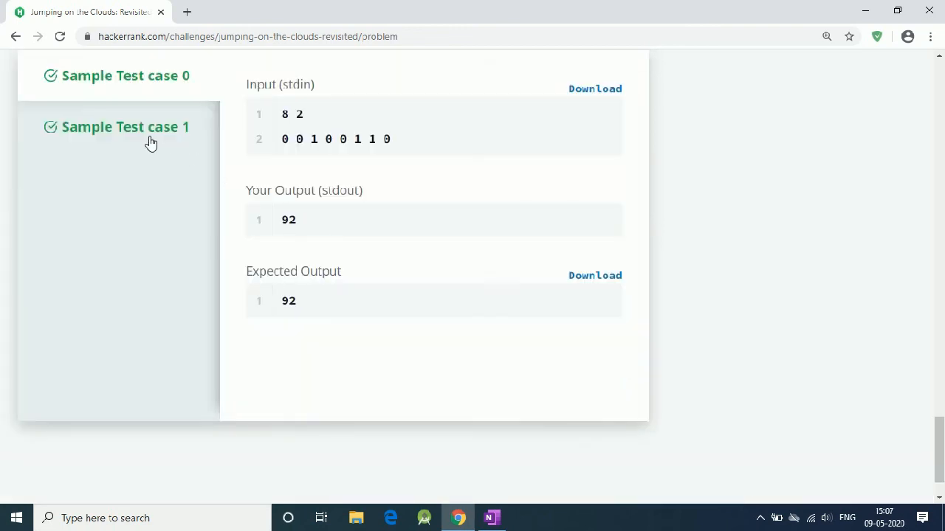
{"action": "left_click", "coordinate": [125, 127]}
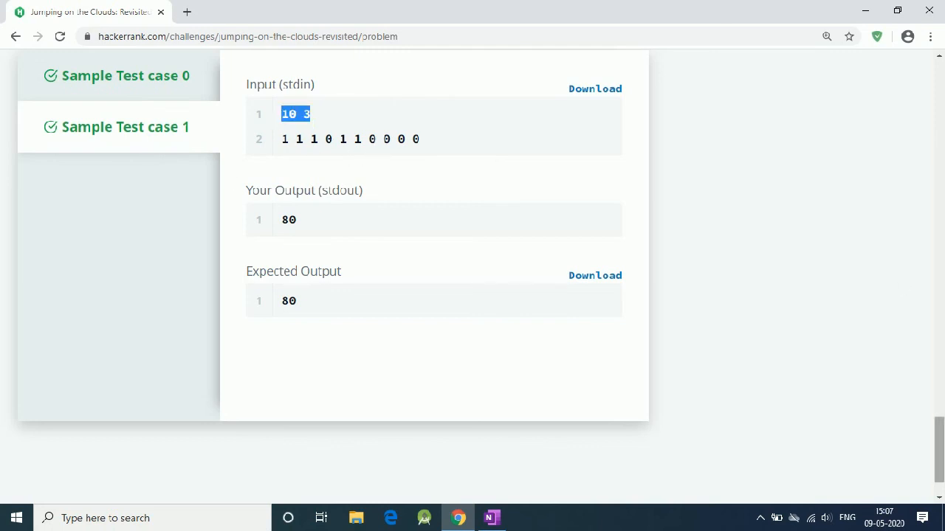
{"action": "left_click", "coordinate": [582, 51]}
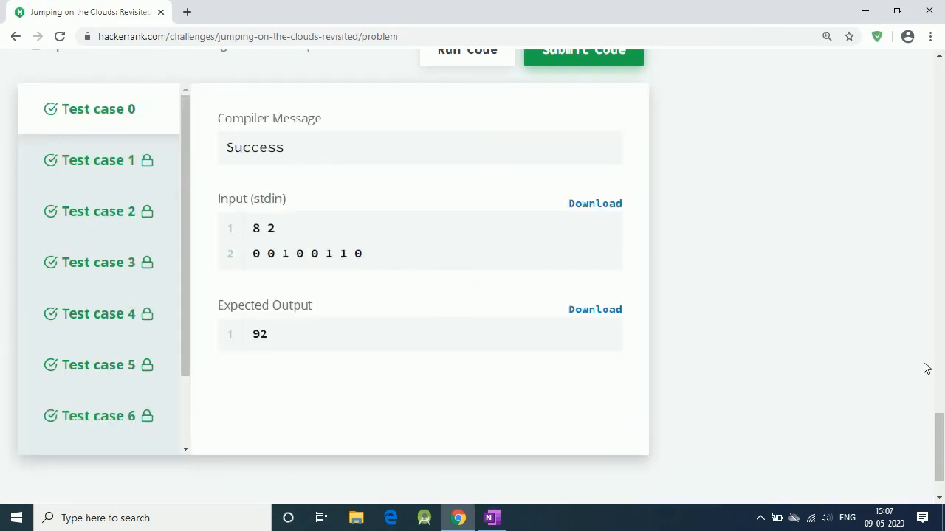
Submit the code and review the passed test cases and Congratulations banner
{"action": "left_click", "coordinate": [583, 51]}
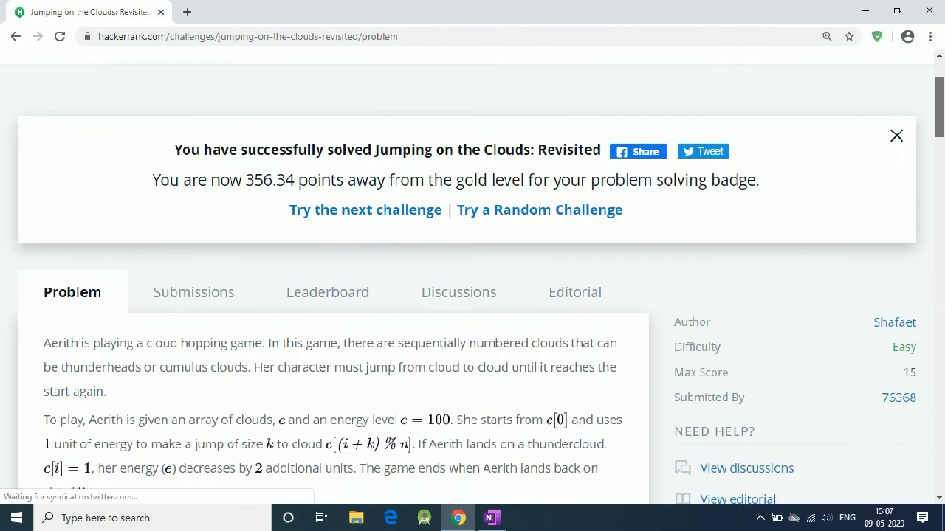
{"action": "left_click", "coordinate": [896, 135]}
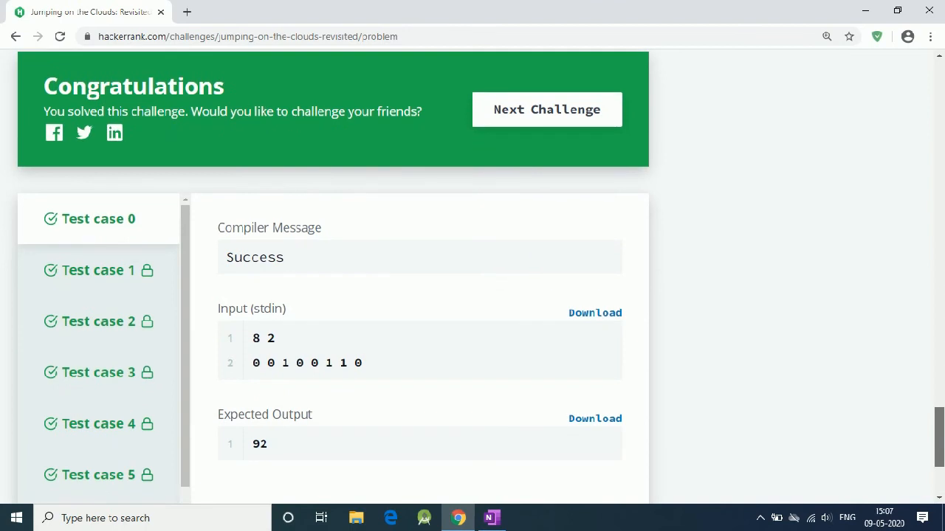